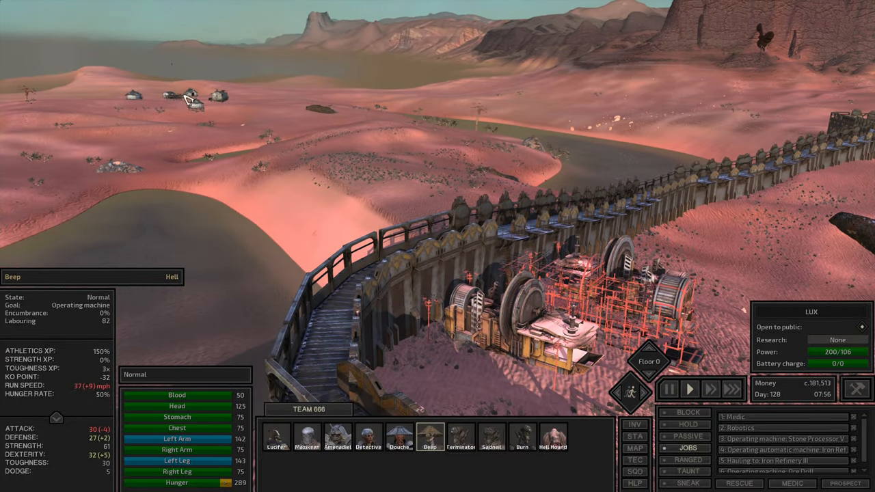
# Show Amenadiel's inventory with his wooden backpack holding crates and iron plates beside the plate storage.
pyautogui.click(336, 437)
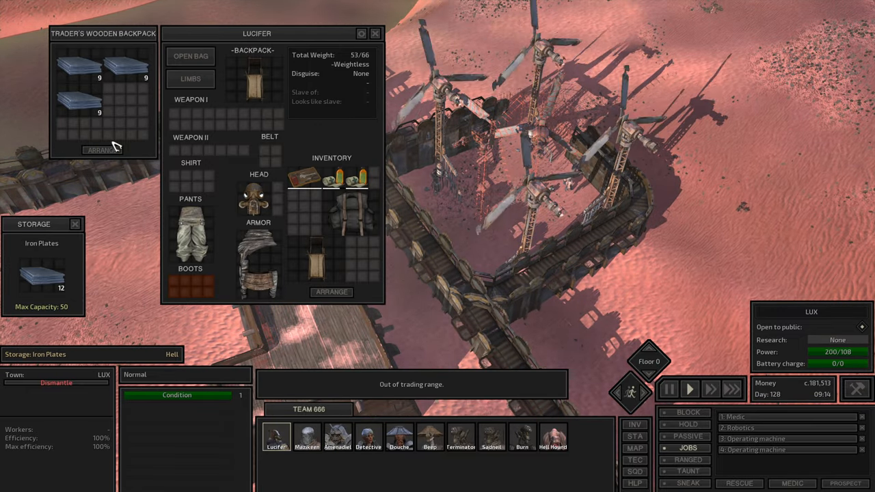
pyautogui.click(338, 436)
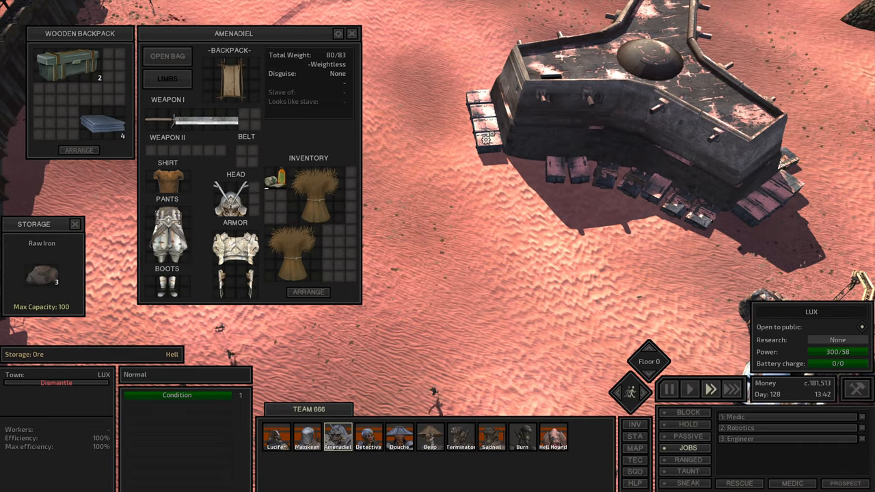
# Select a squad member to show their gear, wooden backpack and the raw iron storage.
pyautogui.click(369, 436)
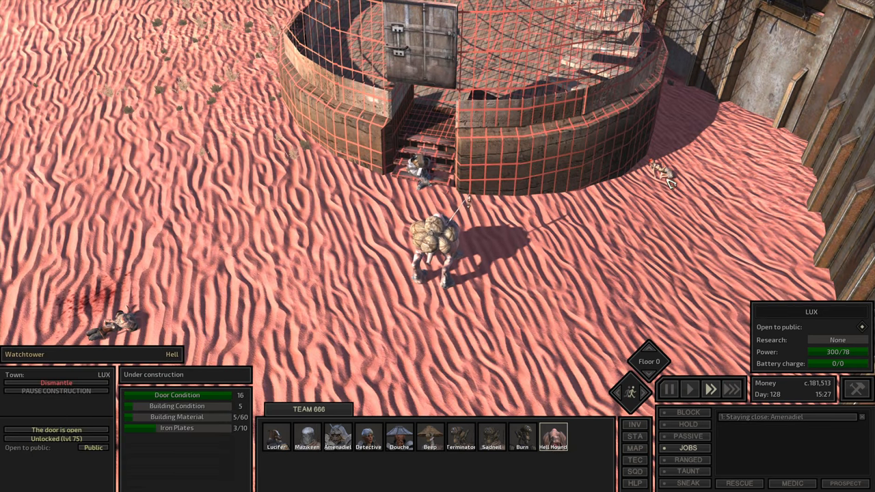
# Select Lucifer standing in the crop field to show his health panel.
pyautogui.click(276, 437)
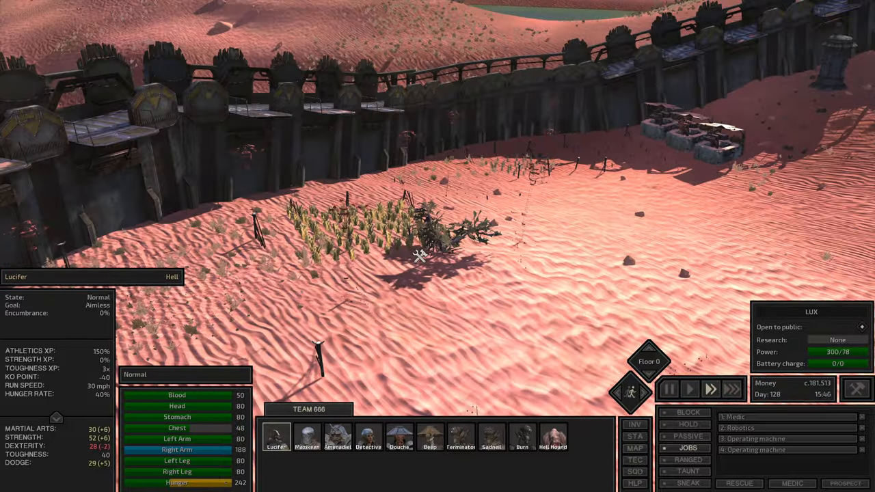
pyautogui.click(338, 438)
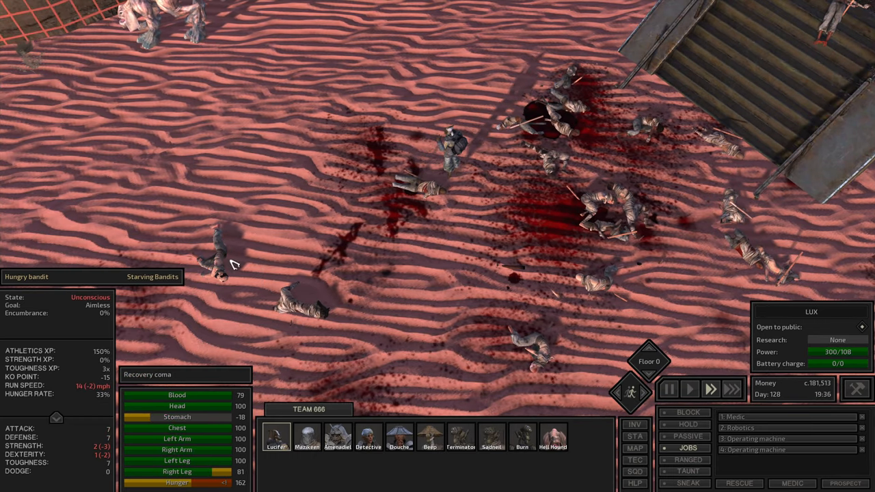
# Select Amenadiel after the bandit fight, showing his now-empty wooden backpack.
pyautogui.click(276, 436)
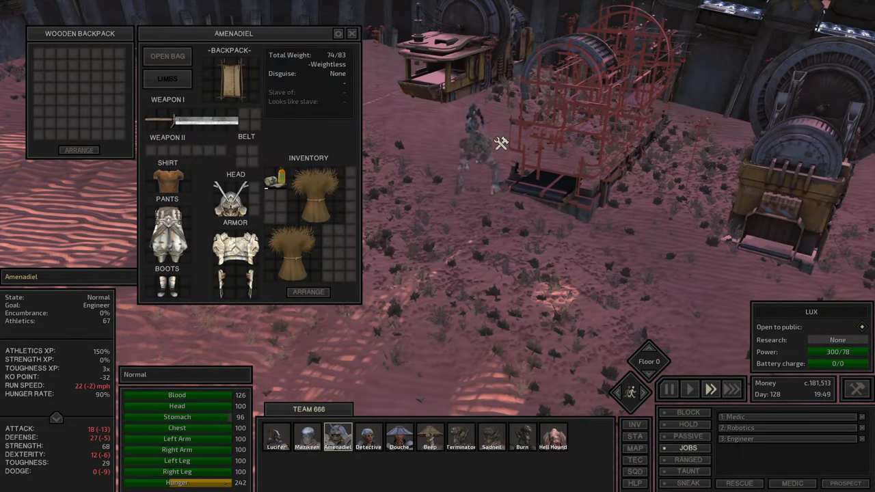
# Select Beep to show his gear and the stolen thieves backpack beside the Stone Processor V.
pyautogui.click(429, 436)
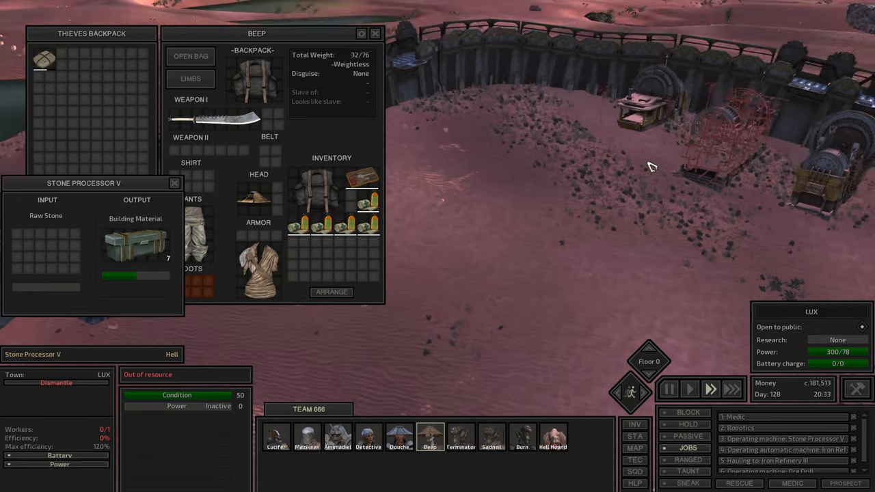
pyautogui.click(399, 435)
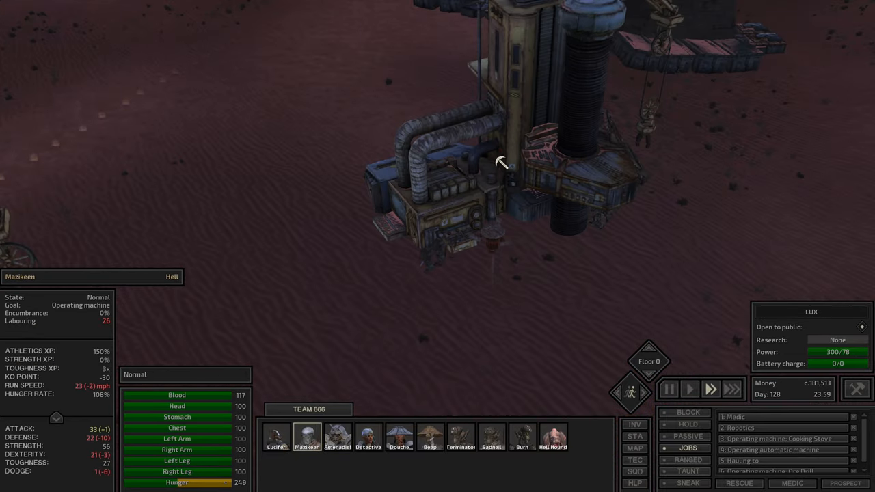
pyautogui.click(338, 437)
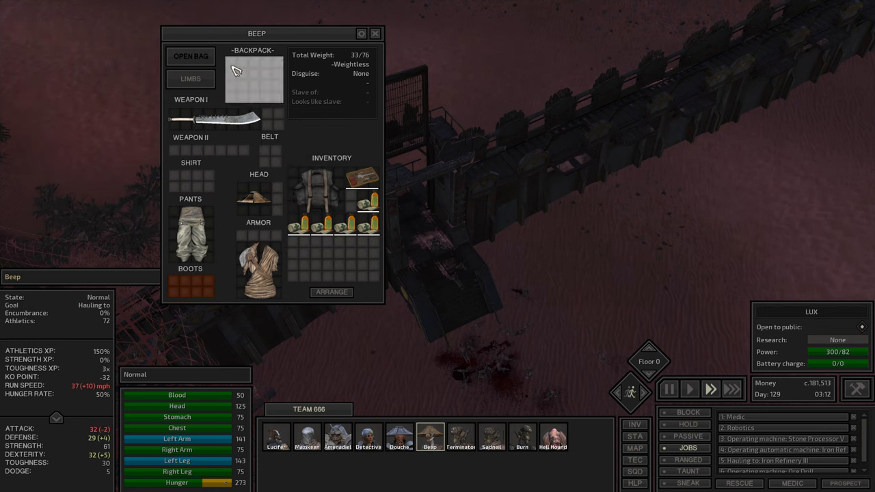
# Switch between two squad members' inventories, ending on Beep with the thieves backpack open.
pyautogui.click(276, 436)
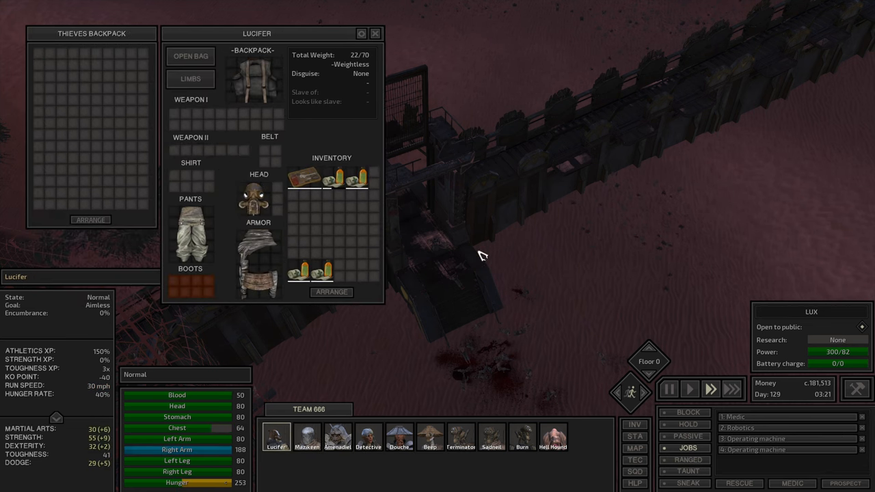
pyautogui.click(429, 437)
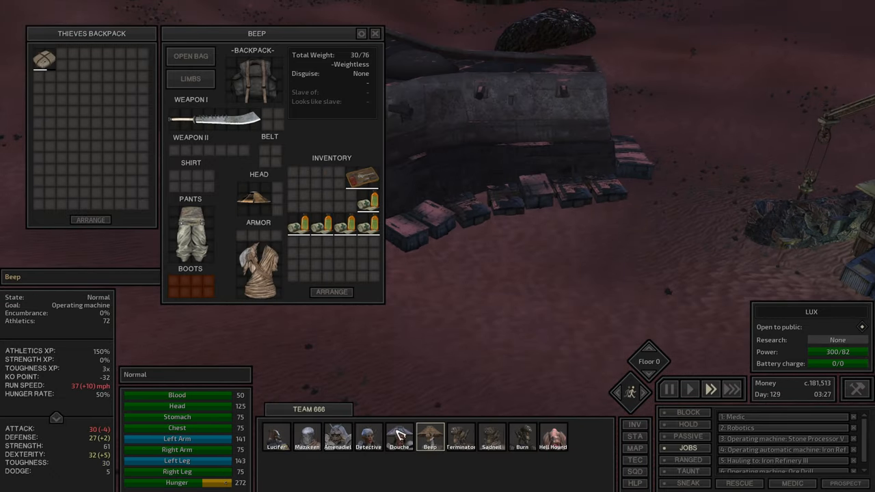